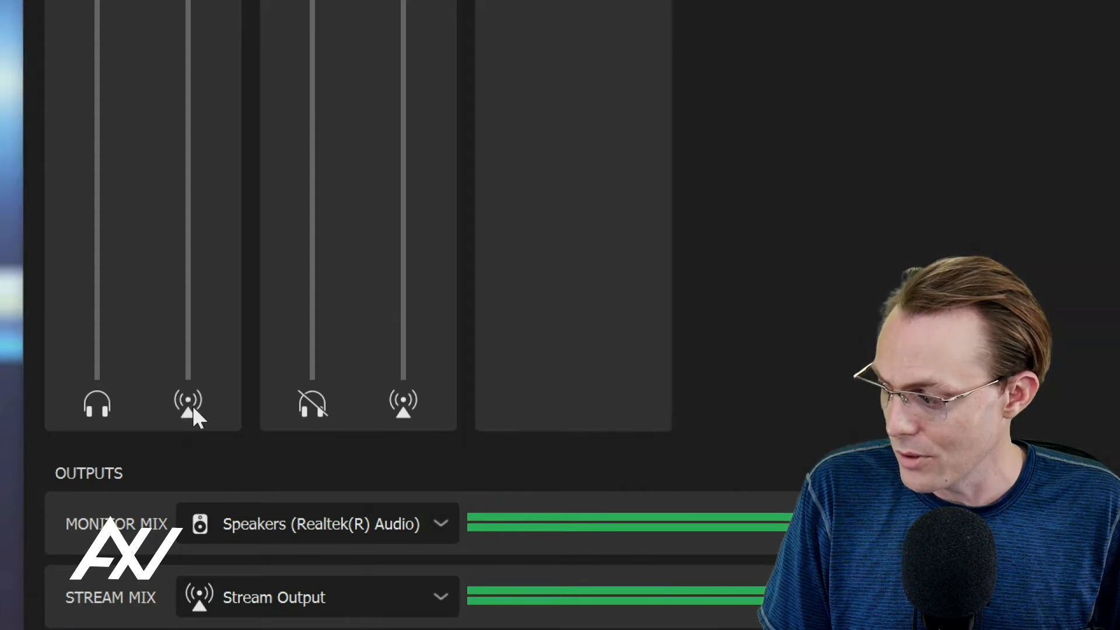
mouse_move(411, 414)
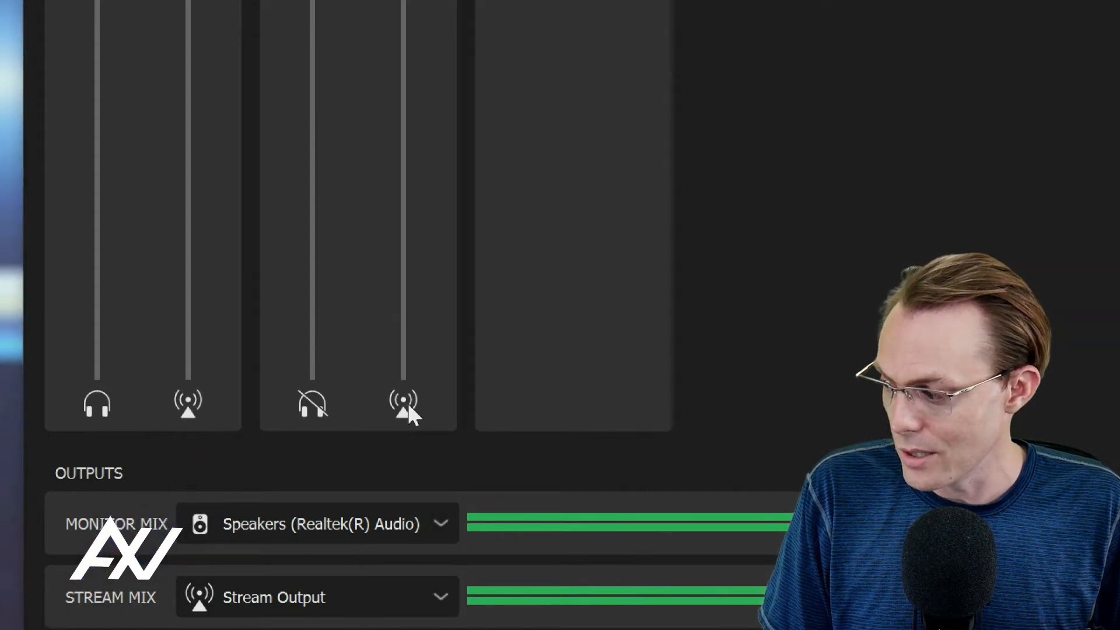
Pull the Wave Link Stream Mix output level down to about 92%, then switch to OBS Studio.
scroll("down", 3)
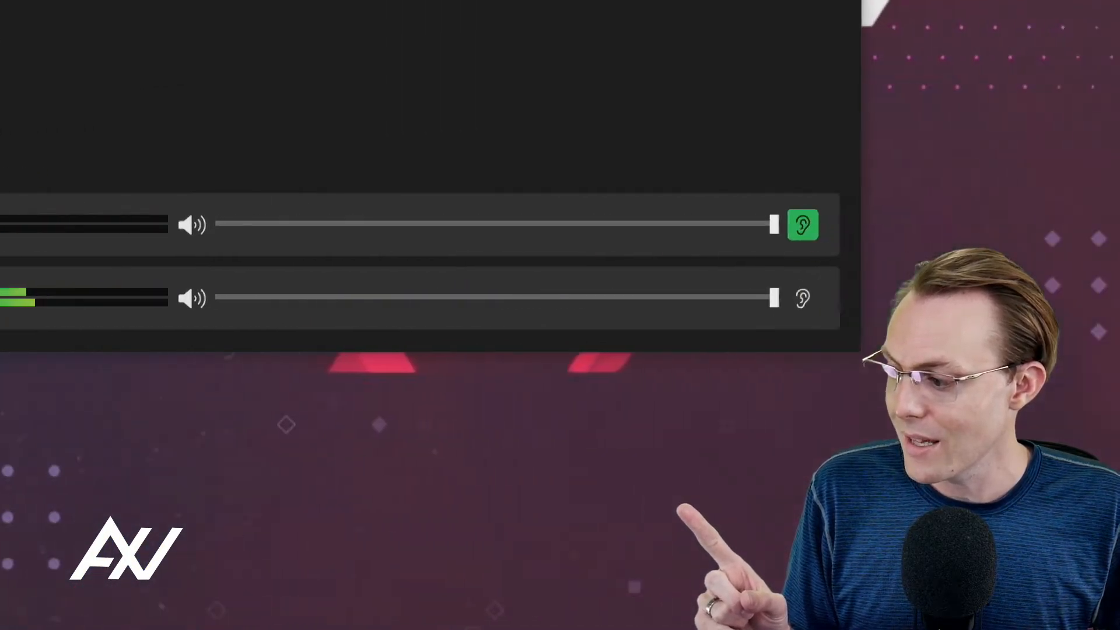
left_click_drag(774, 298, 625, 298)
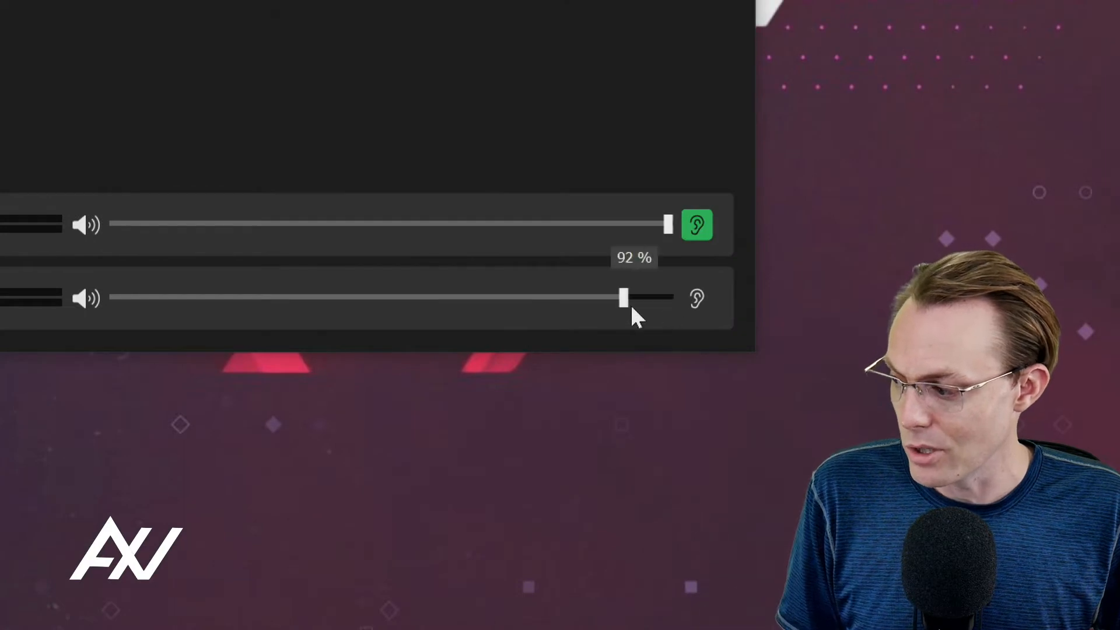
left_click_drag(623, 298, 668, 297)
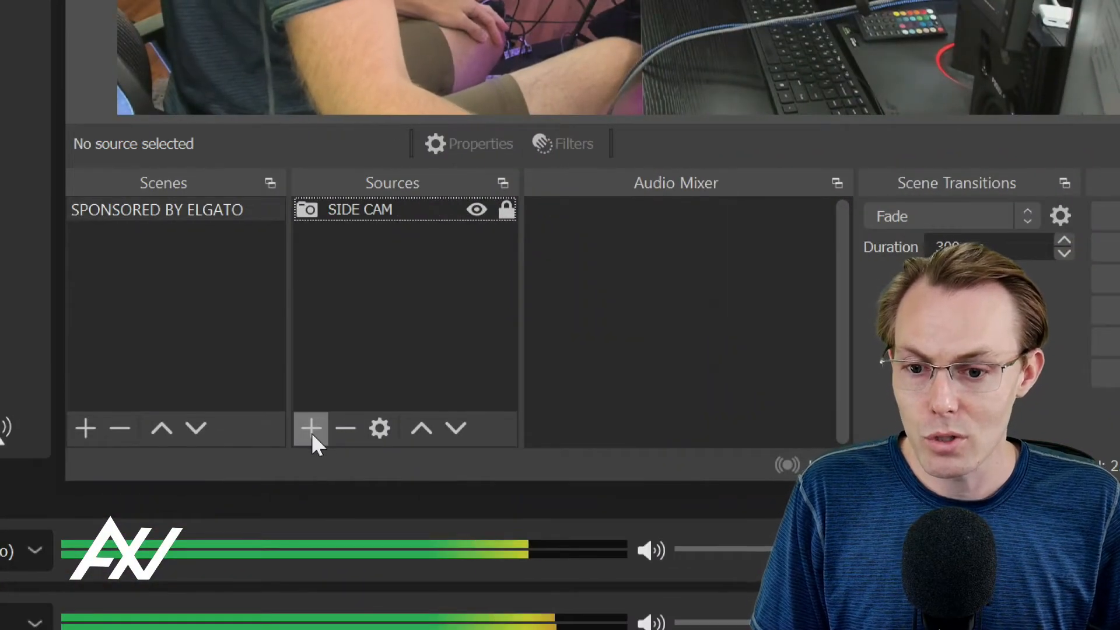
Add an Audio Input Capture source named 'Stream Mix' to the scene.
left_click(310, 428)
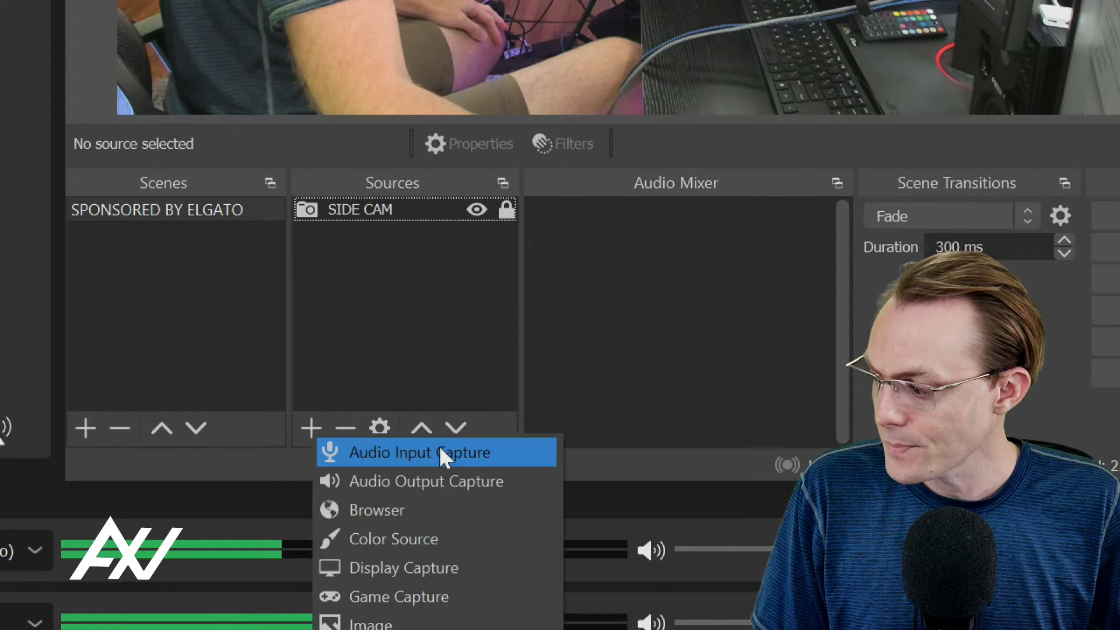
left_click(422, 453)
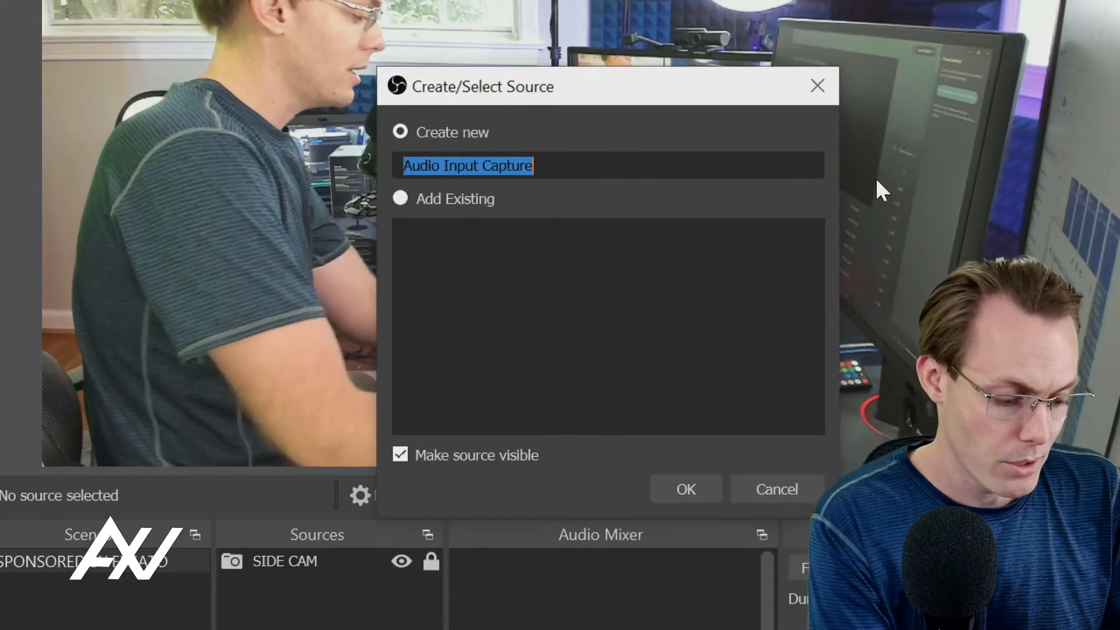
type("Stream Mix")
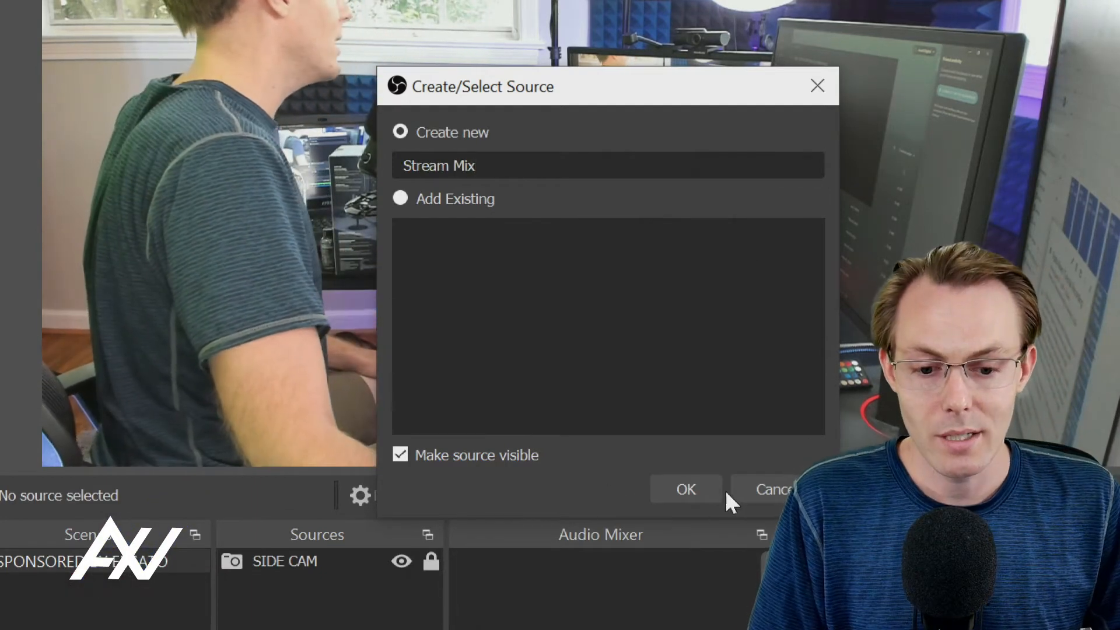
left_click(685, 488)
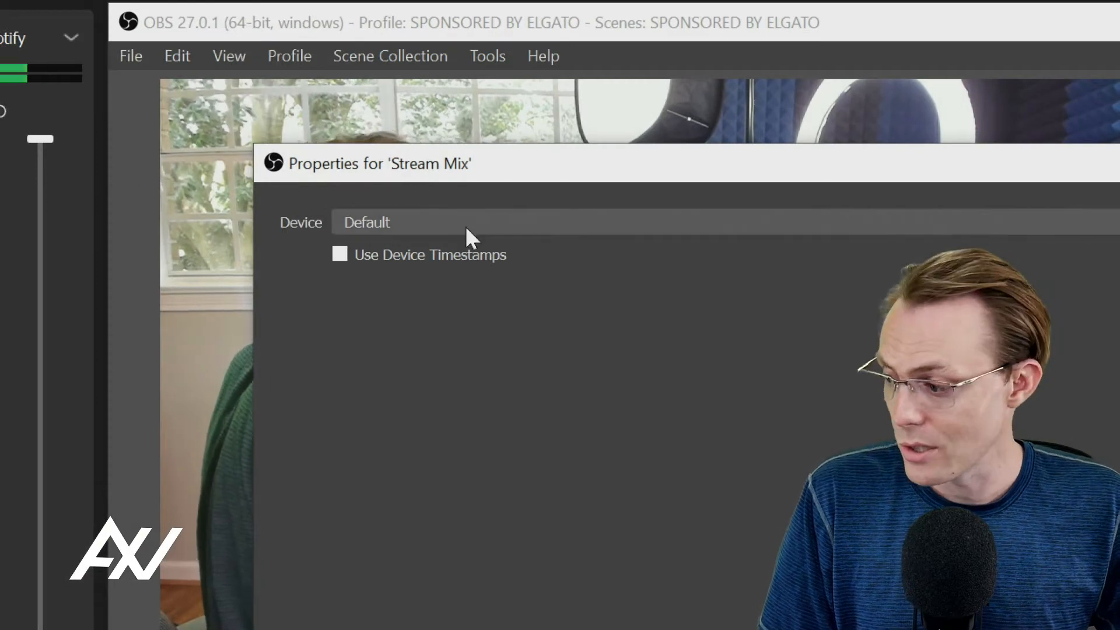
Set the Stream Mix capture device to Wave Link Stream (2- Elgato Wave:1).
left_click(367, 222)
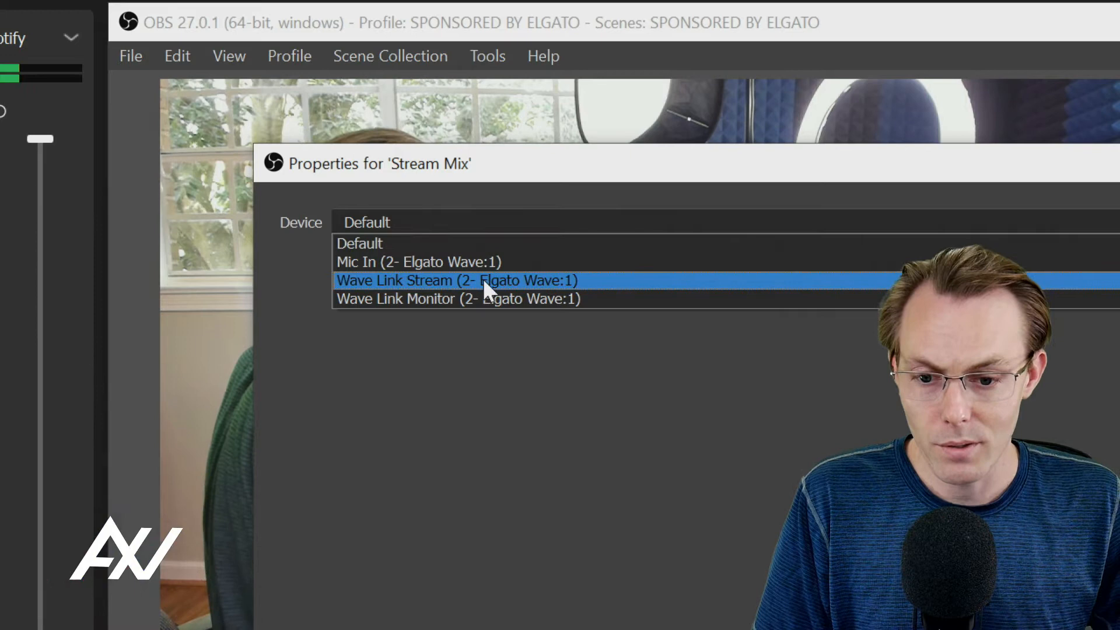
left_click(457, 280)
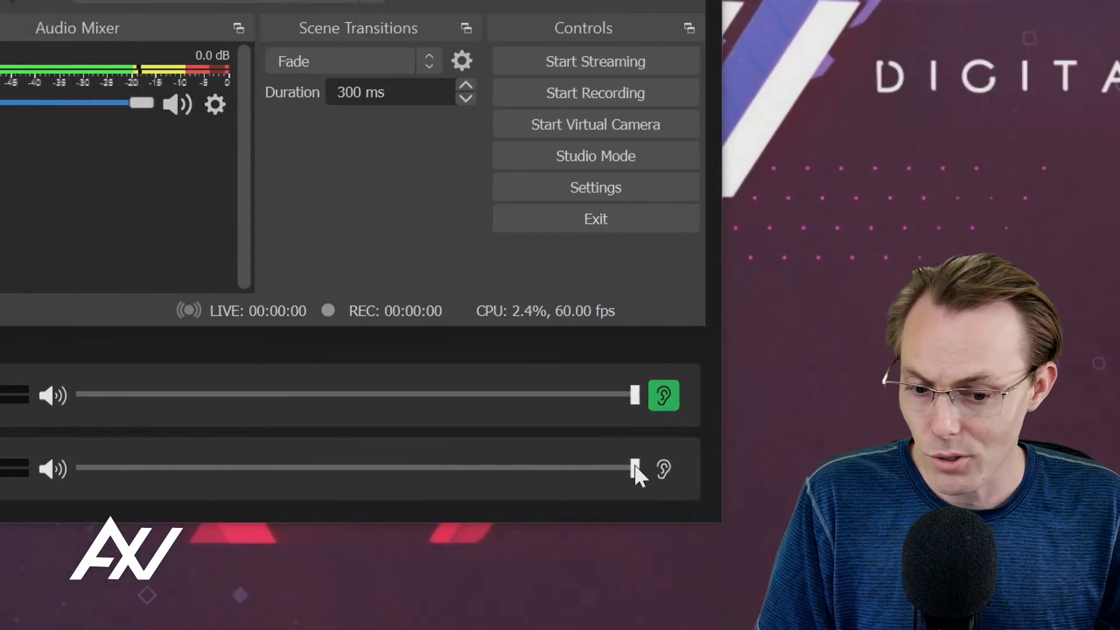
left_click_drag(635, 469, 535, 469)
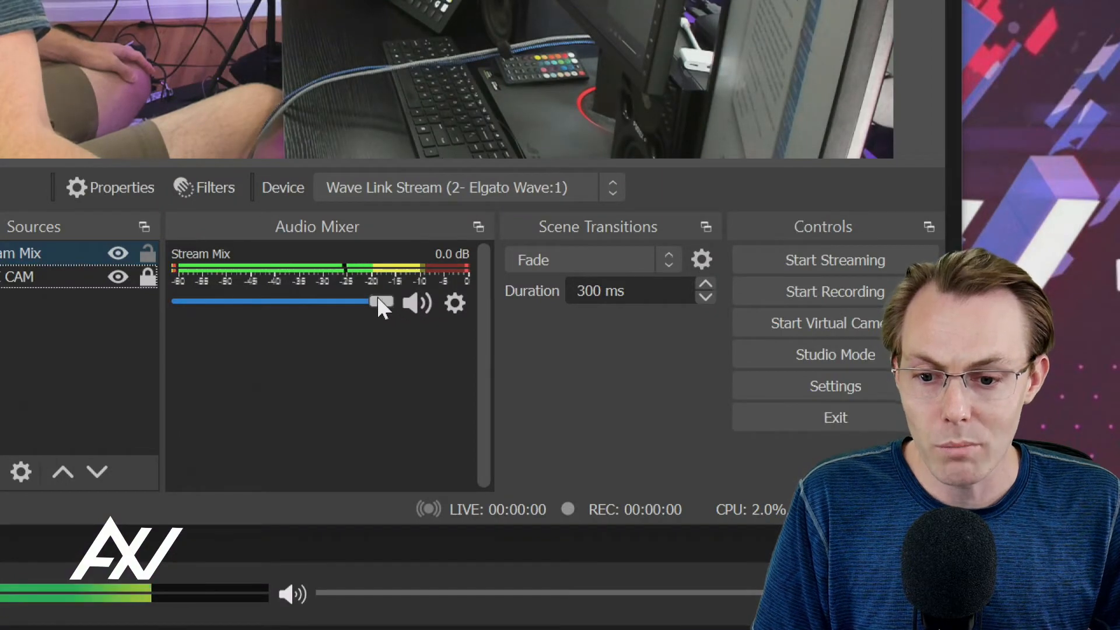
left_click_drag(382, 302, 329, 301)
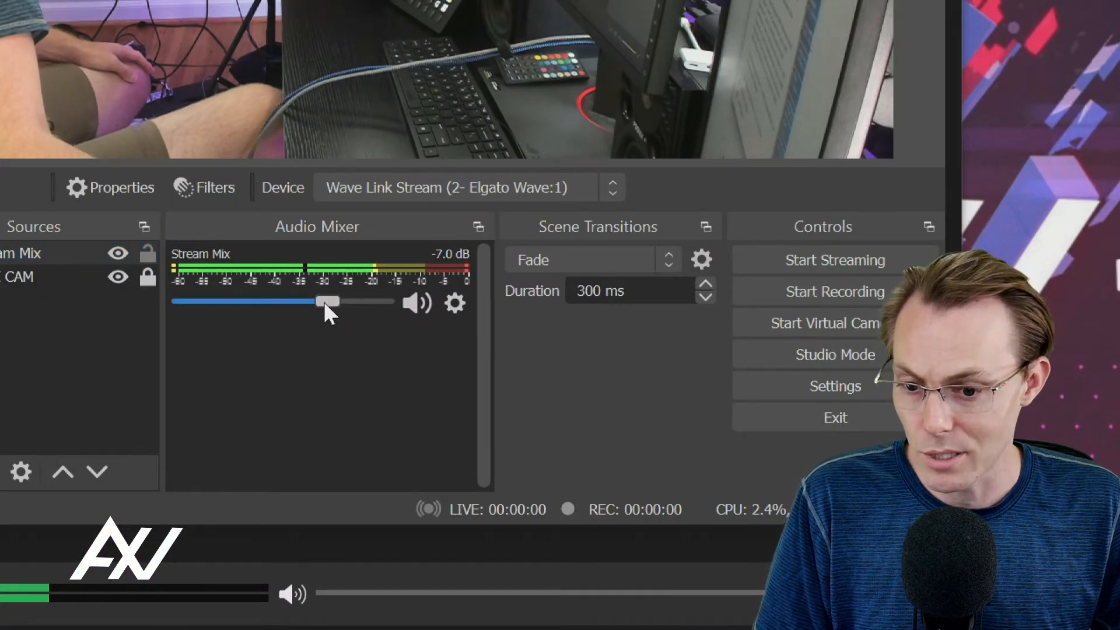
left_click_drag(329, 301, 383, 301)
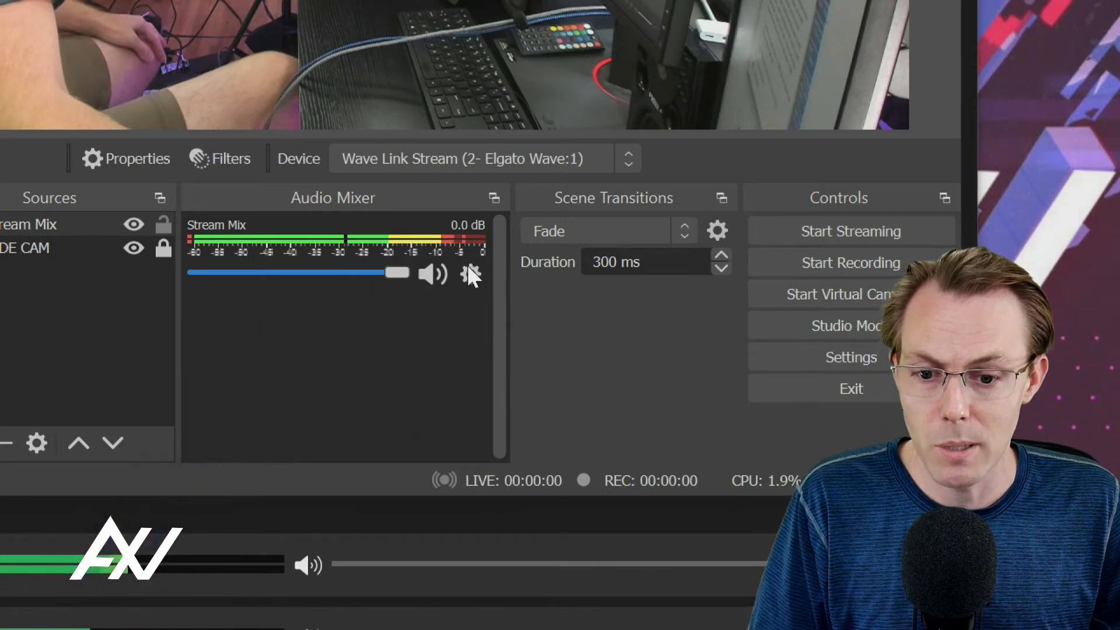
Add a Limiter filter to the Stream Mix source.
left_click(470, 275)
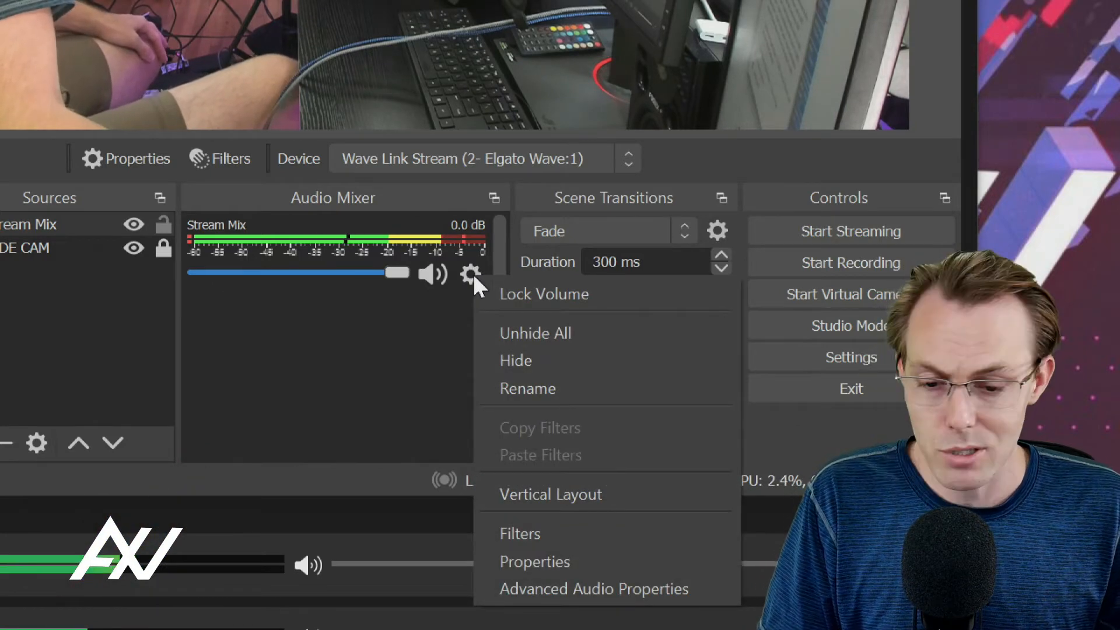
mouse_move(586, 533)
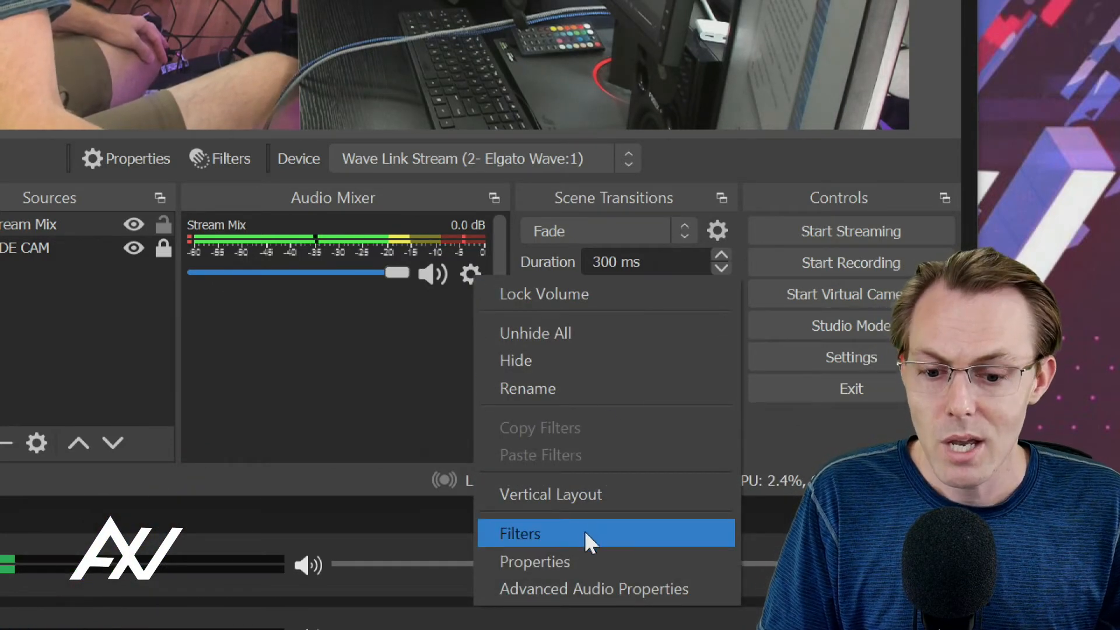
left_click(519, 533)
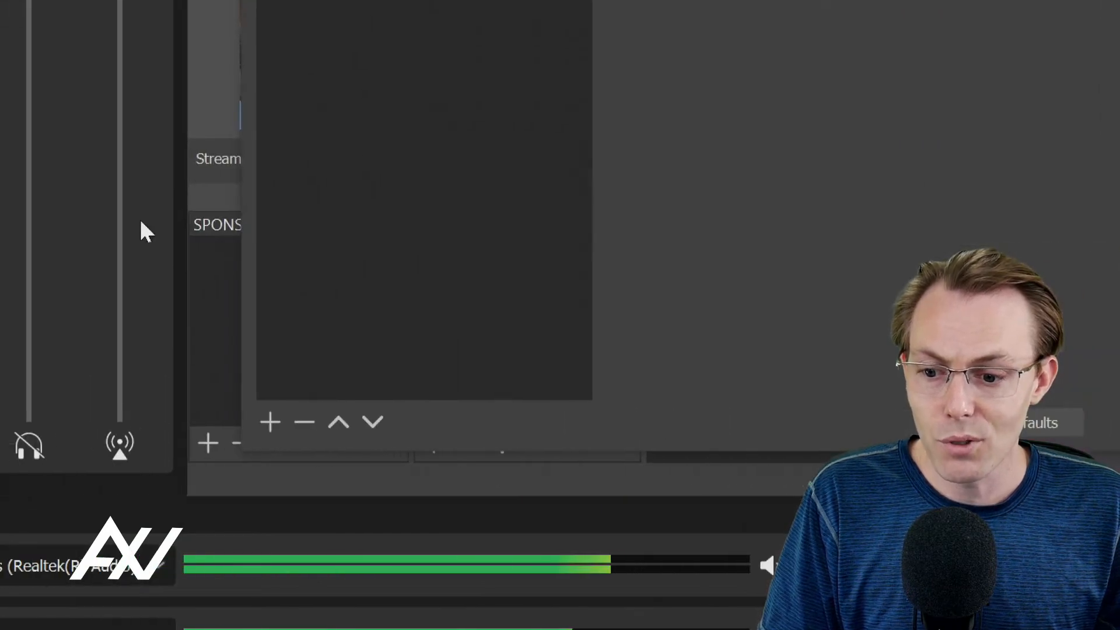
left_click(269, 421)
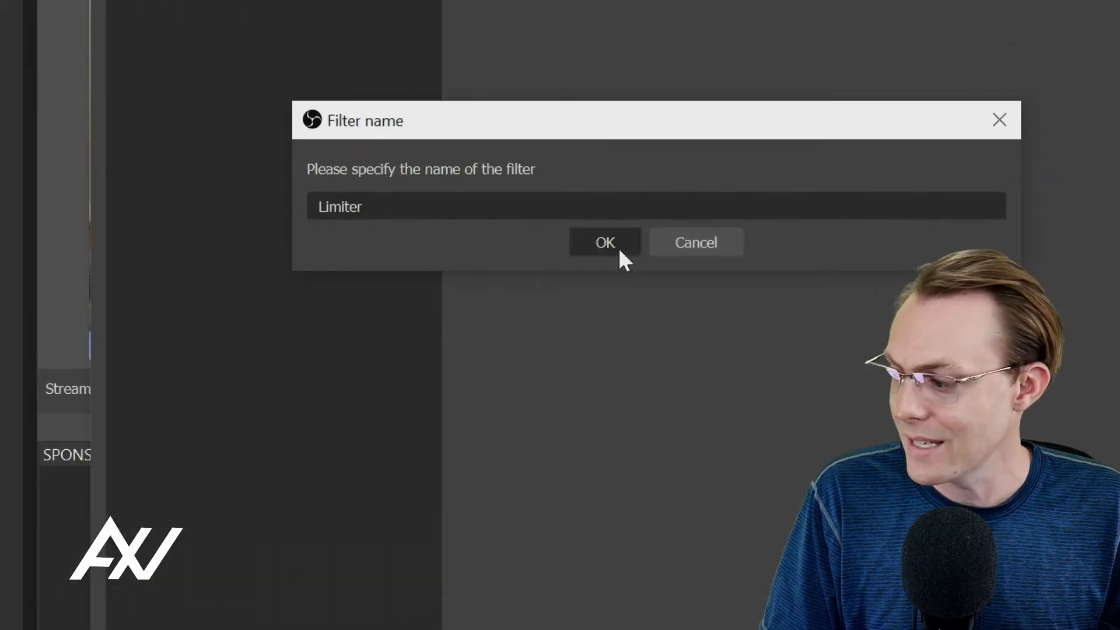
left_click(604, 243)
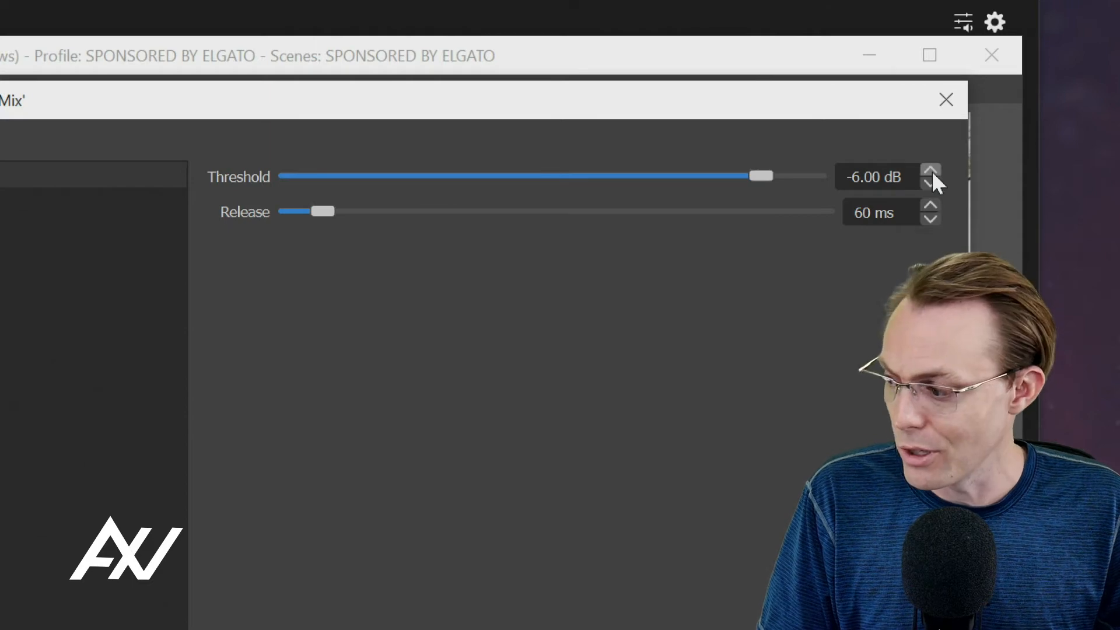
Raise the Limiter threshold from -6.00 dB to -3.00 dB.
left_click(931, 171)
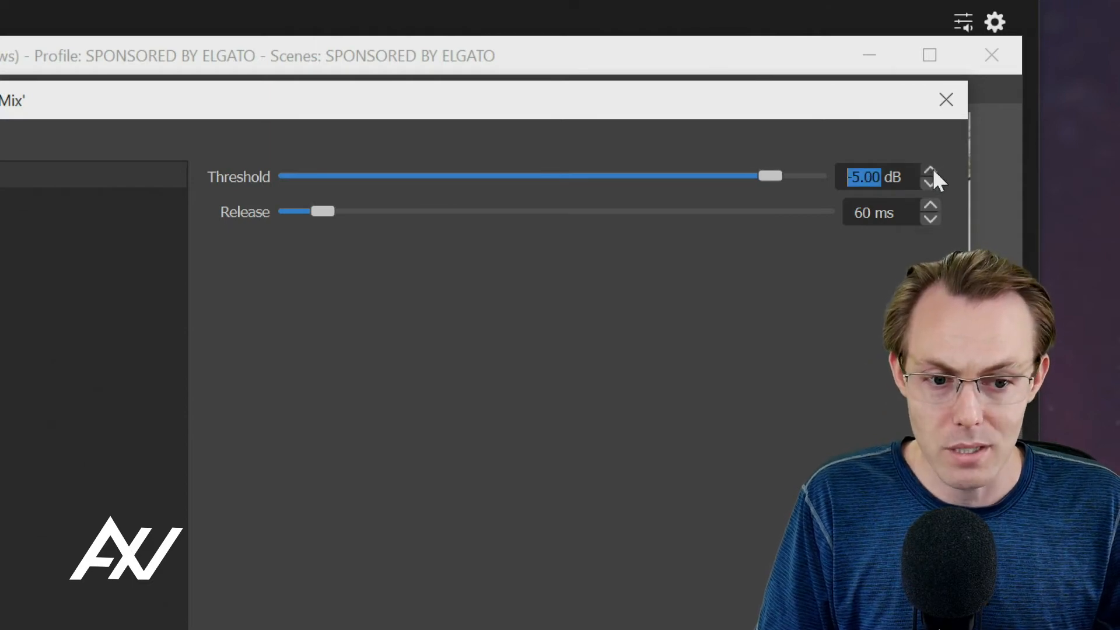
left_click(930, 171)
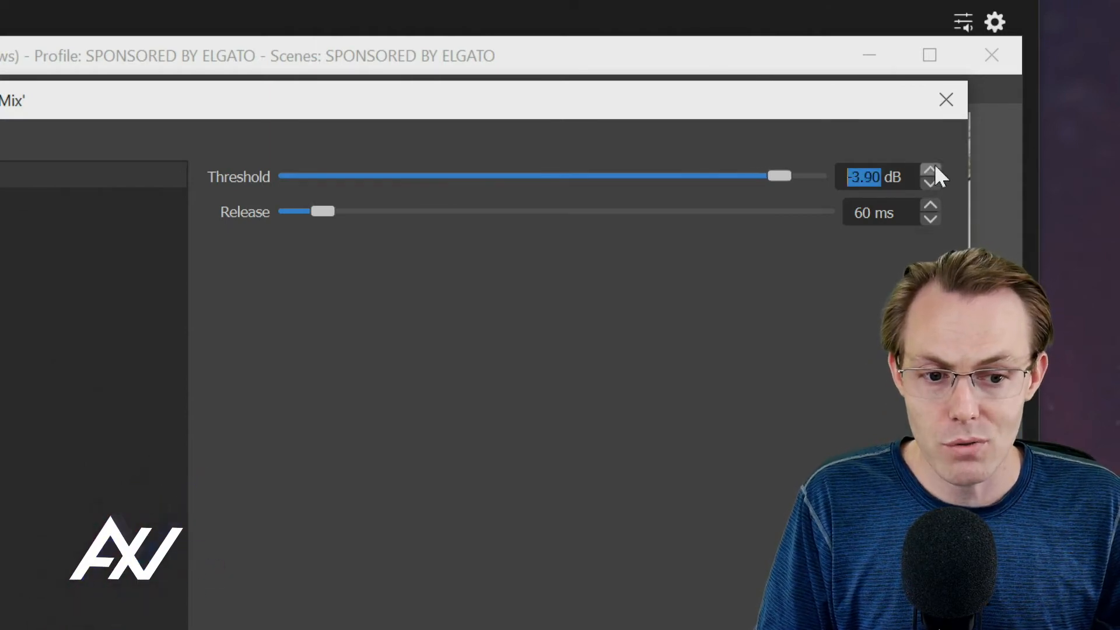
left_click(931, 173)
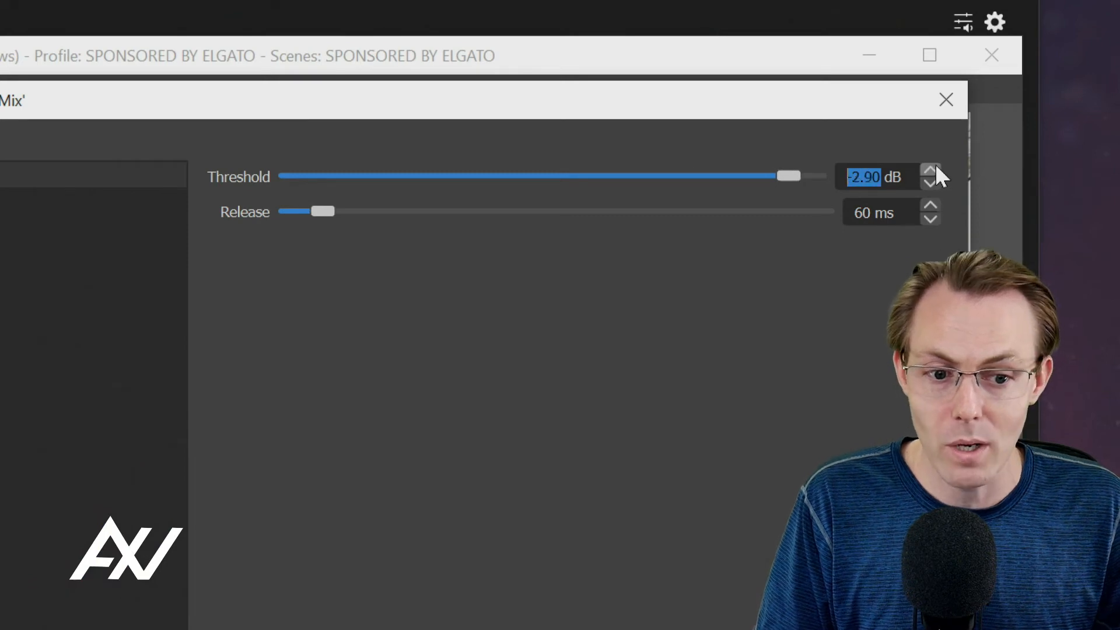
left_click(930, 185)
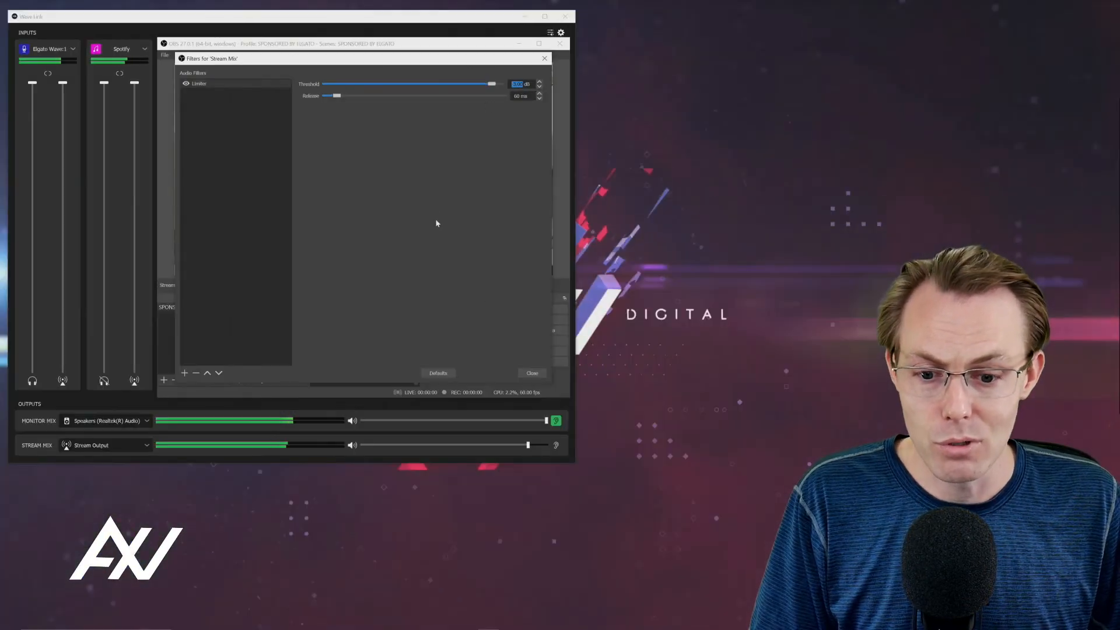
left_click(532, 372)
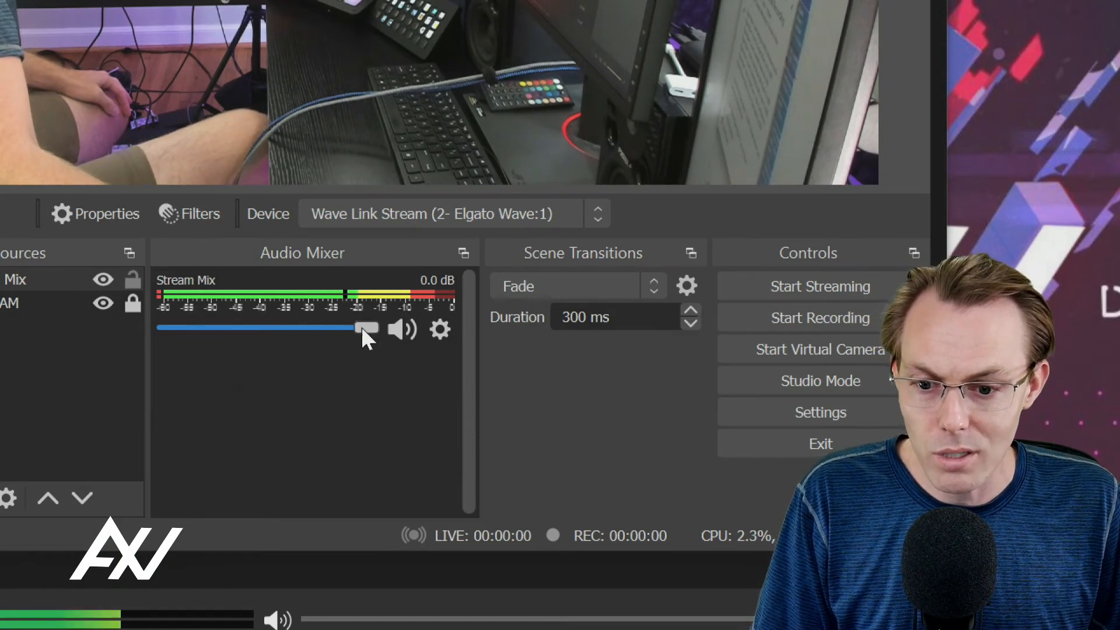
Turn the Stream Mix channel fader down to about -2.4 dB.
left_click_drag(364, 329, 375, 329)
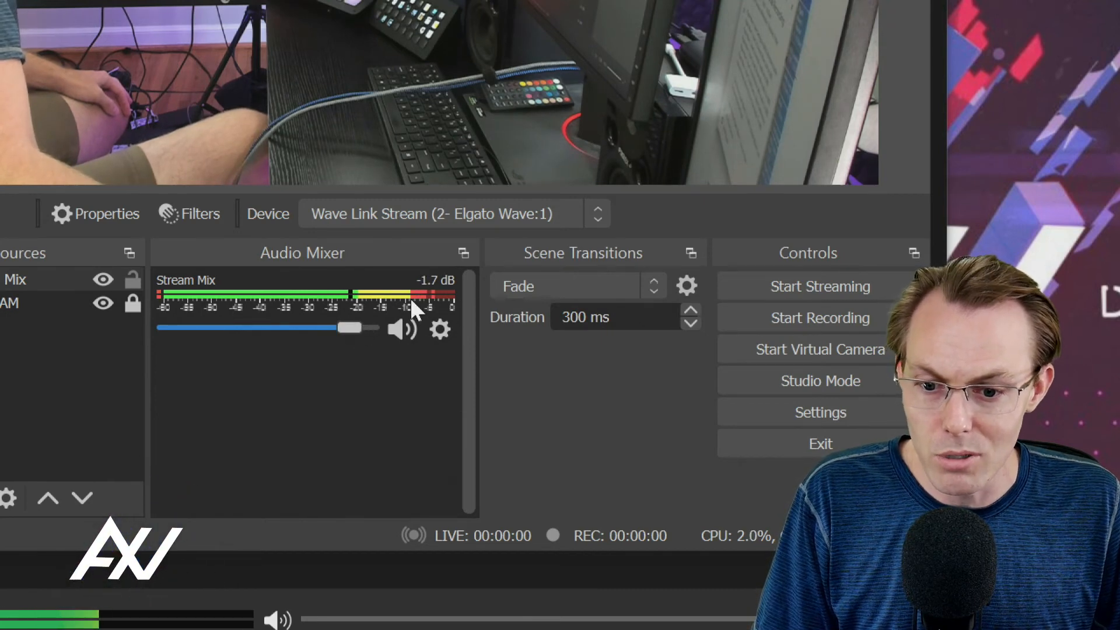
left_click_drag(357, 329, 347, 329)
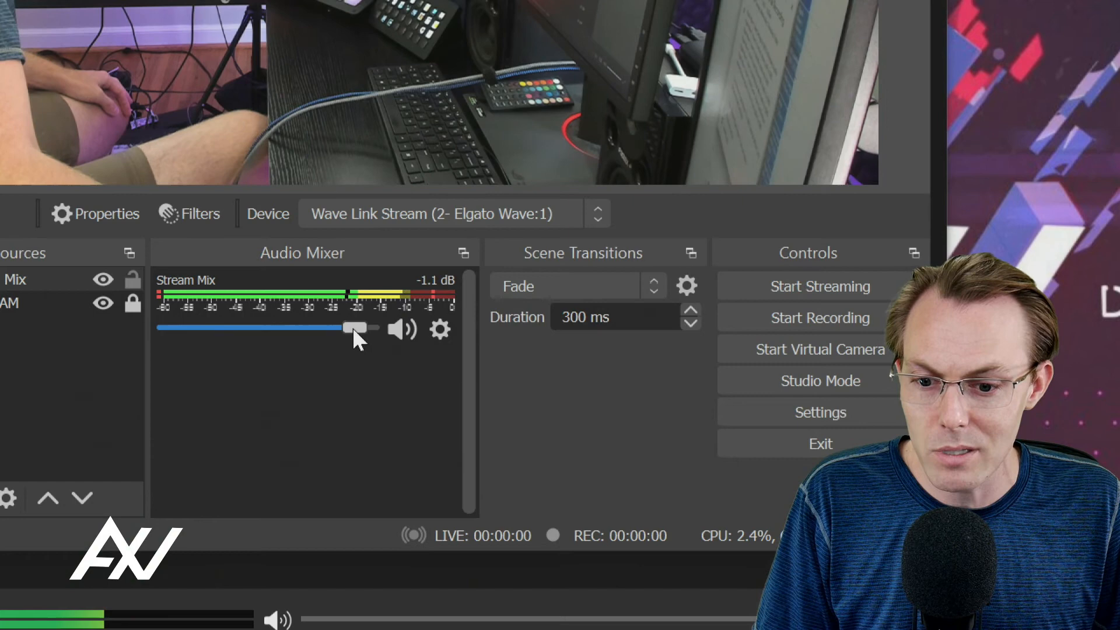
left_click_drag(350, 329, 343, 329)
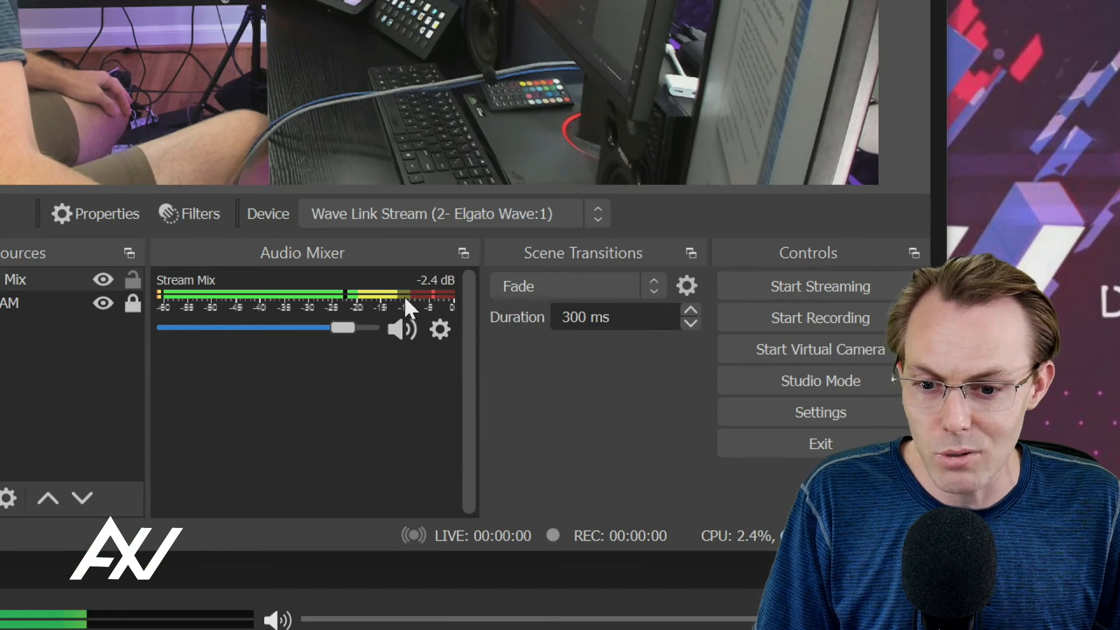